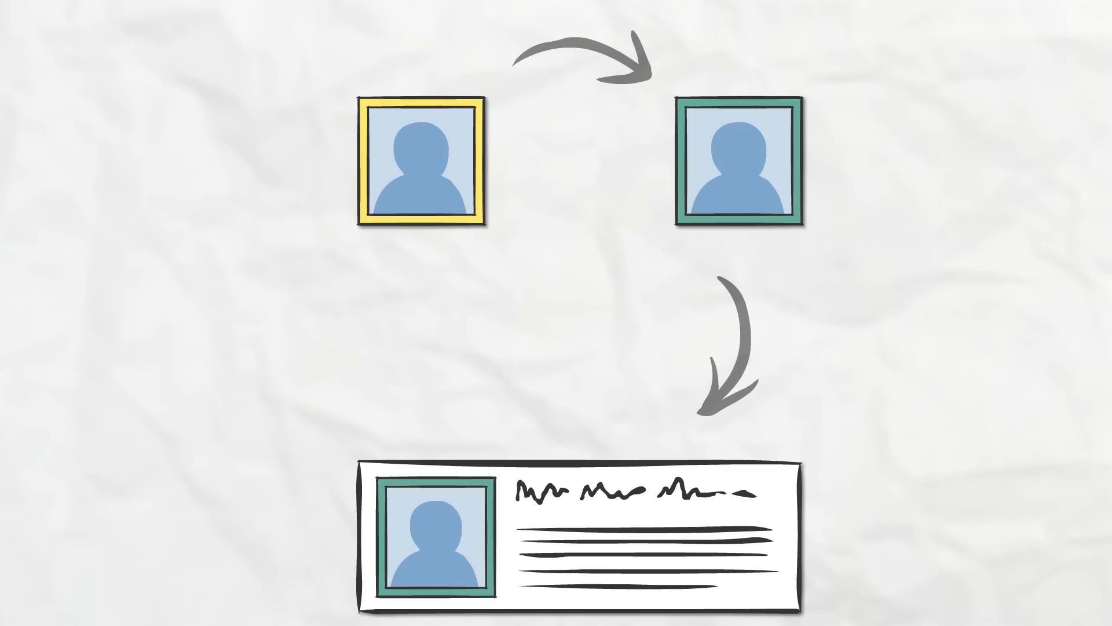
scroll("down", 3)
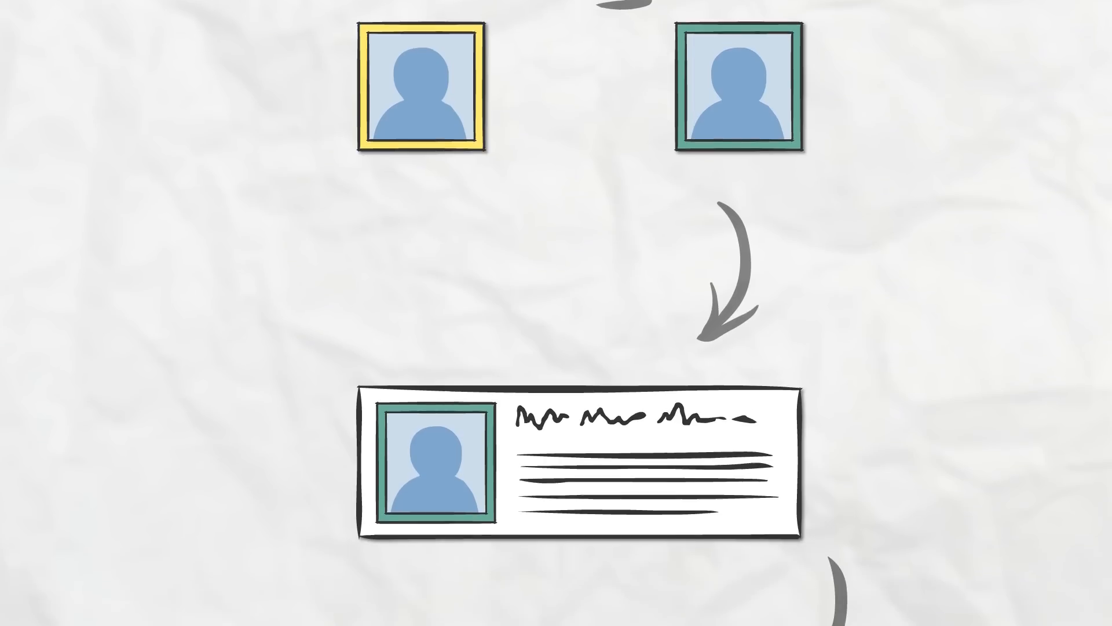